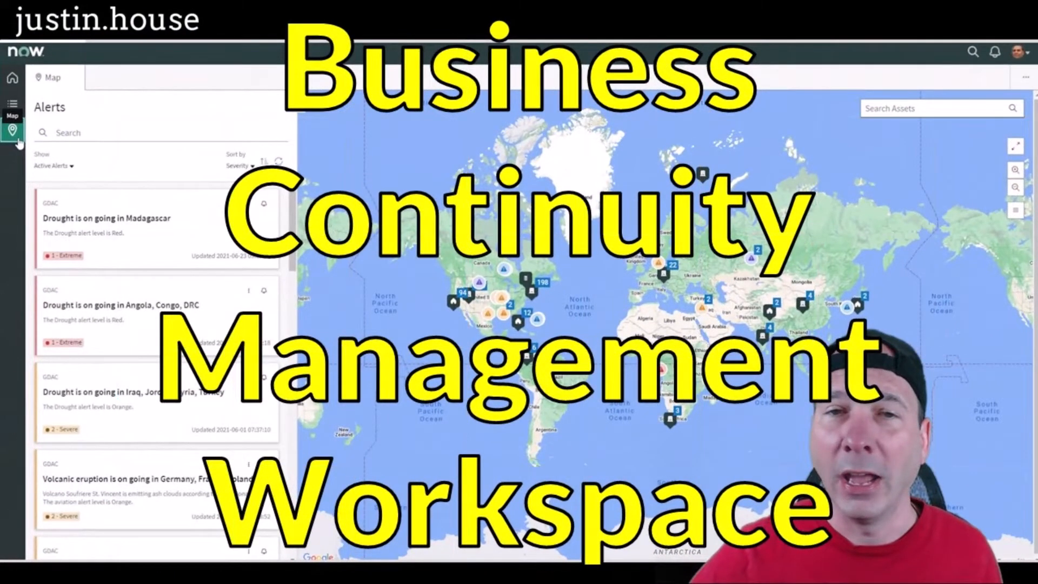
Return from the alerts map to the Business Continuity home dashboard
left_click(12, 78)
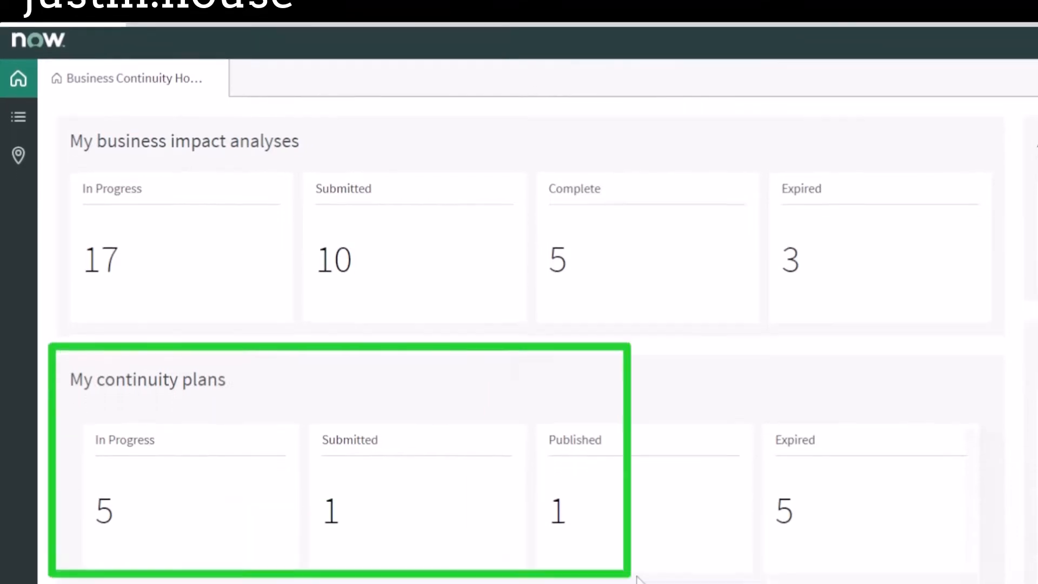
scroll("down", 3)
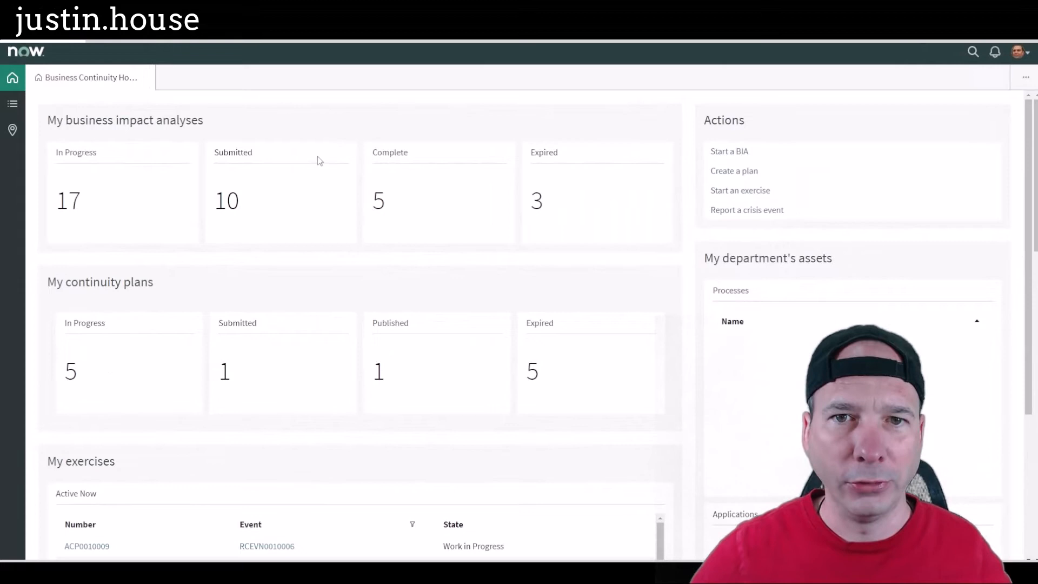
scroll("down", 3)
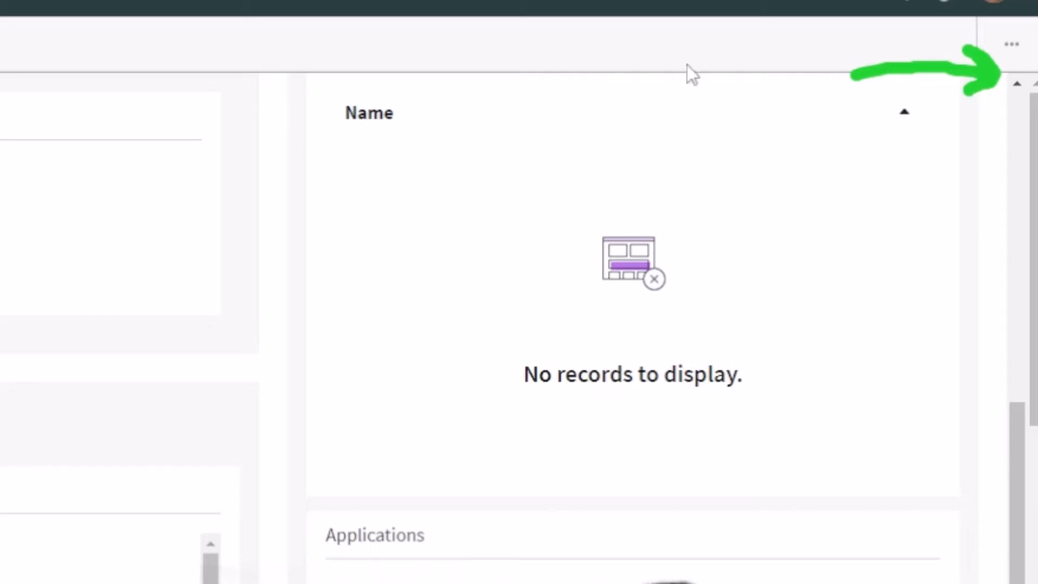
scroll("up", 3)
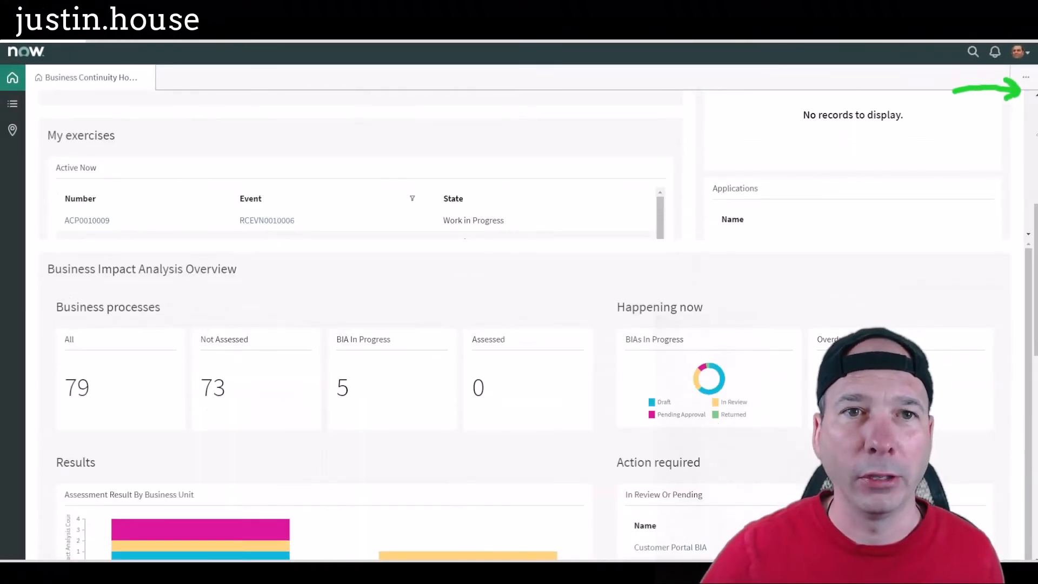
scroll("down", 3)
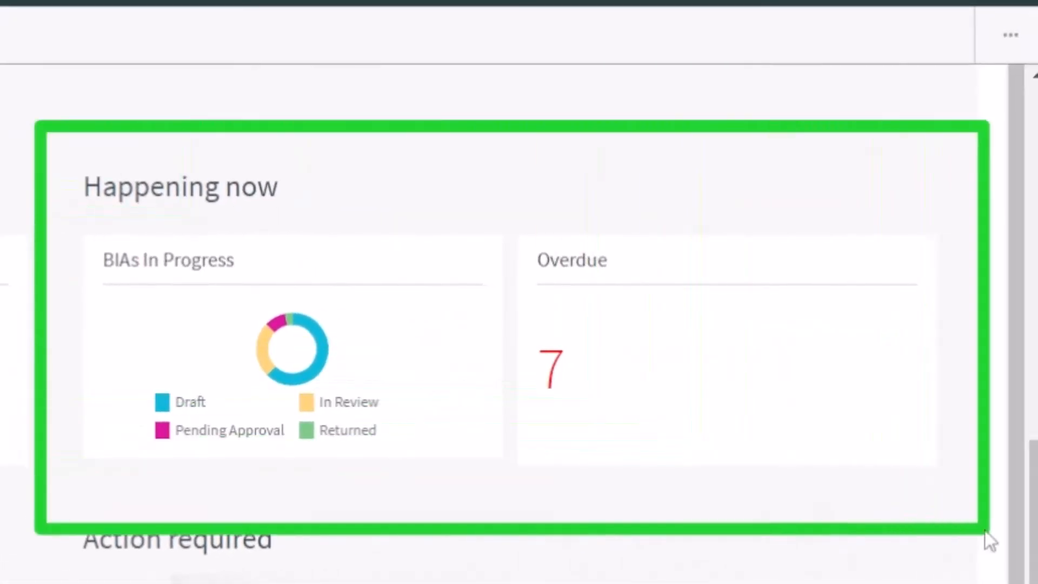
mouse_move(634, 374)
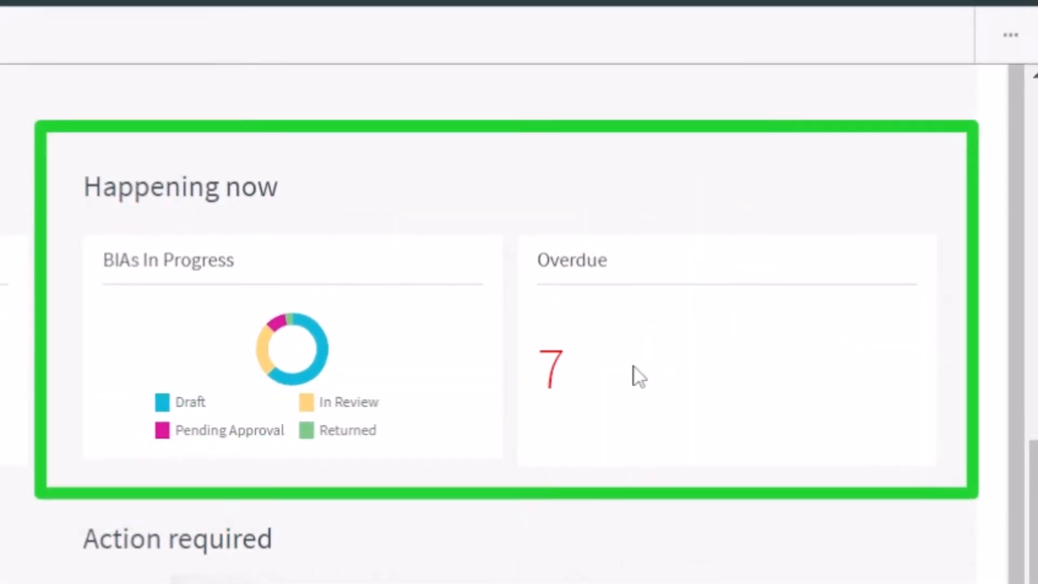
scroll("down", 3)
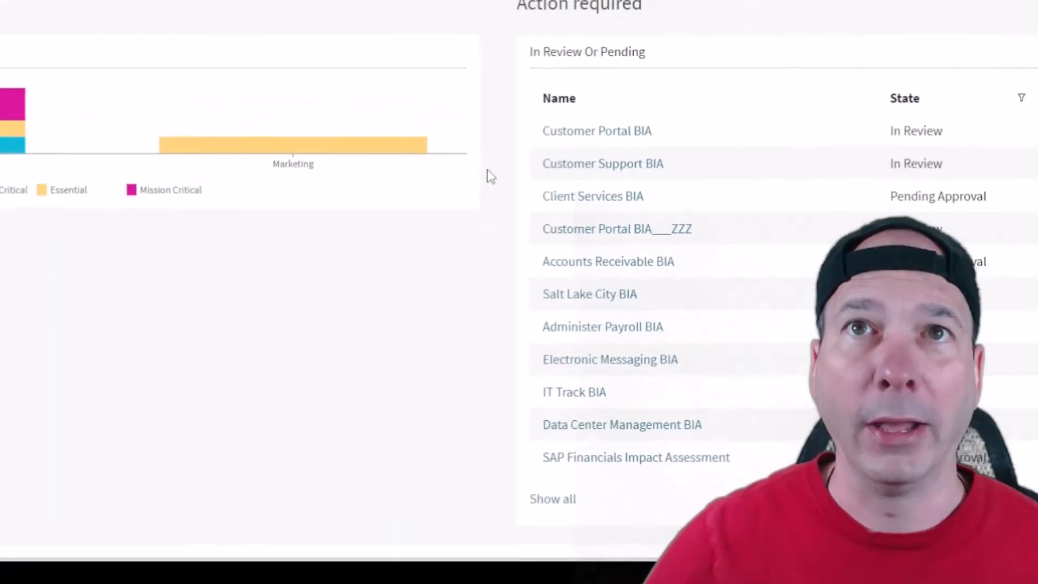
scroll("down", 3)
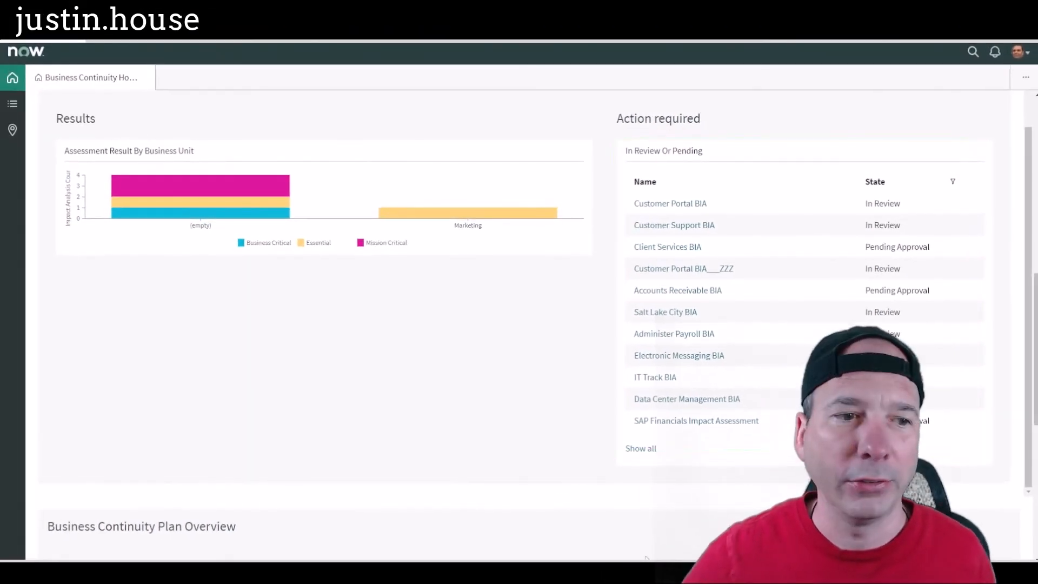
scroll("down", 3)
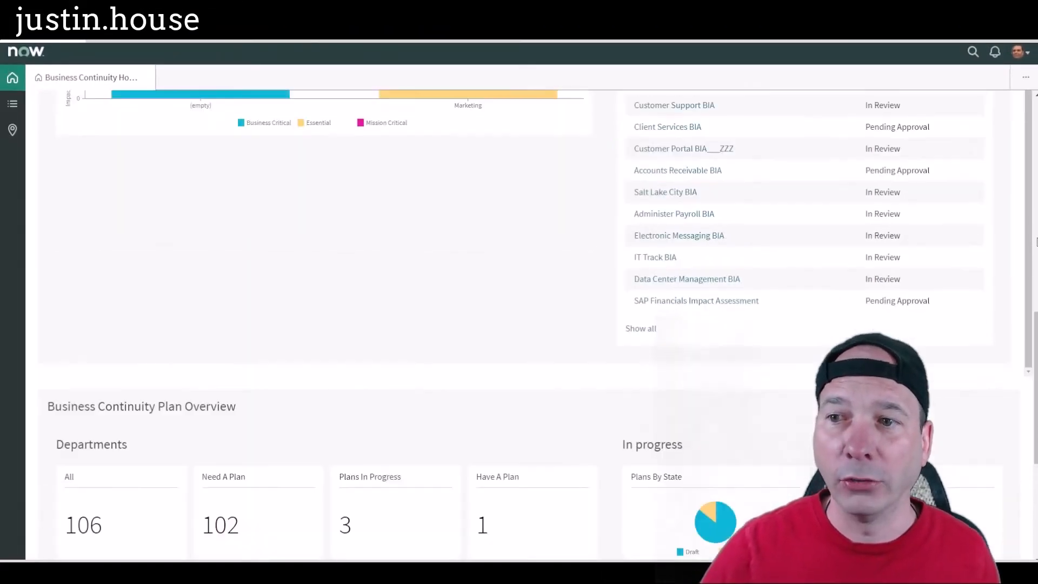
Scroll down the dashboard to the Business Continuity Plan Overview section
scroll("down", 3)
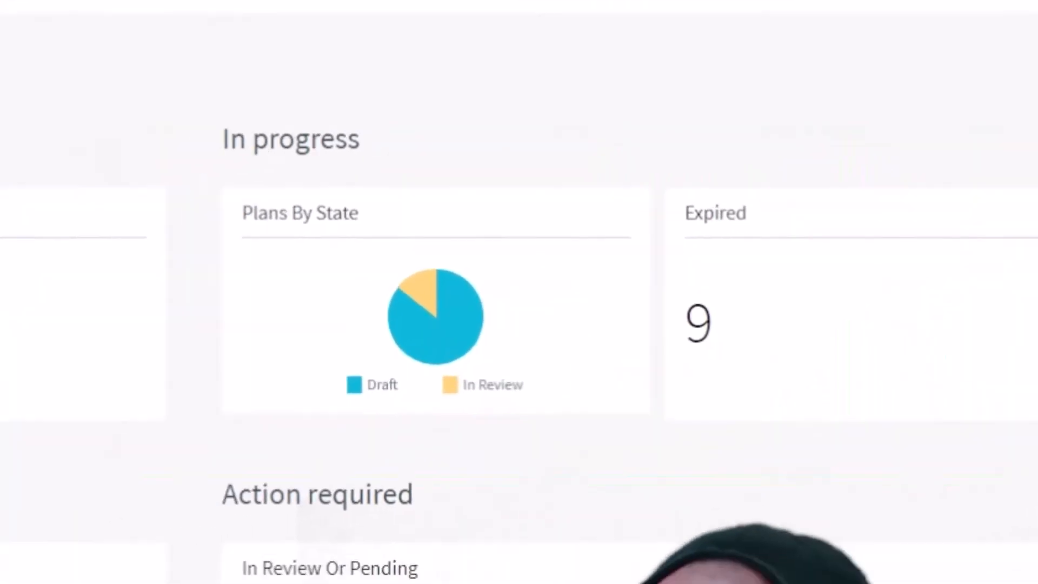
scroll("down", 3)
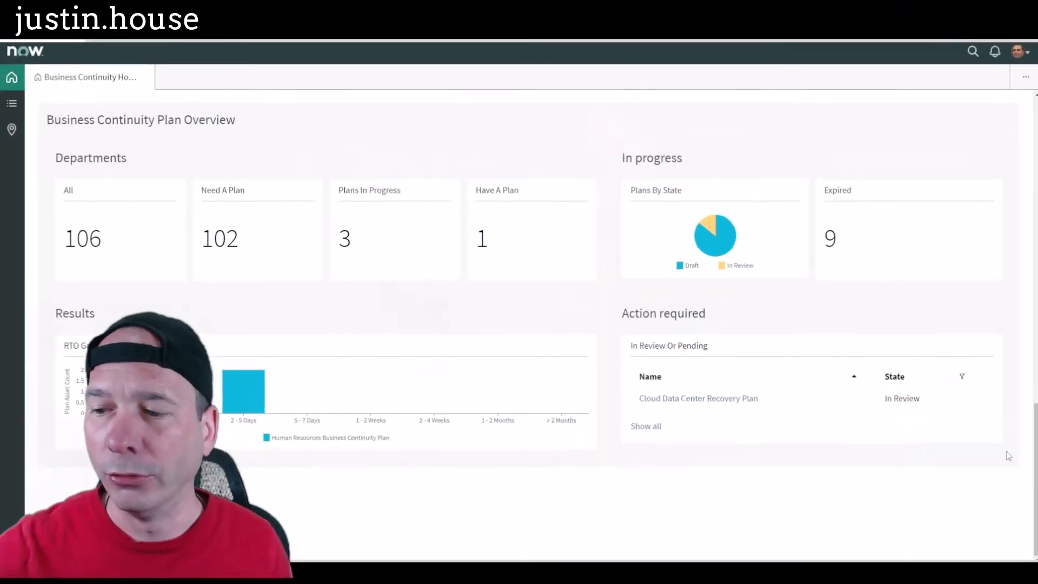
mouse_move(832, 343)
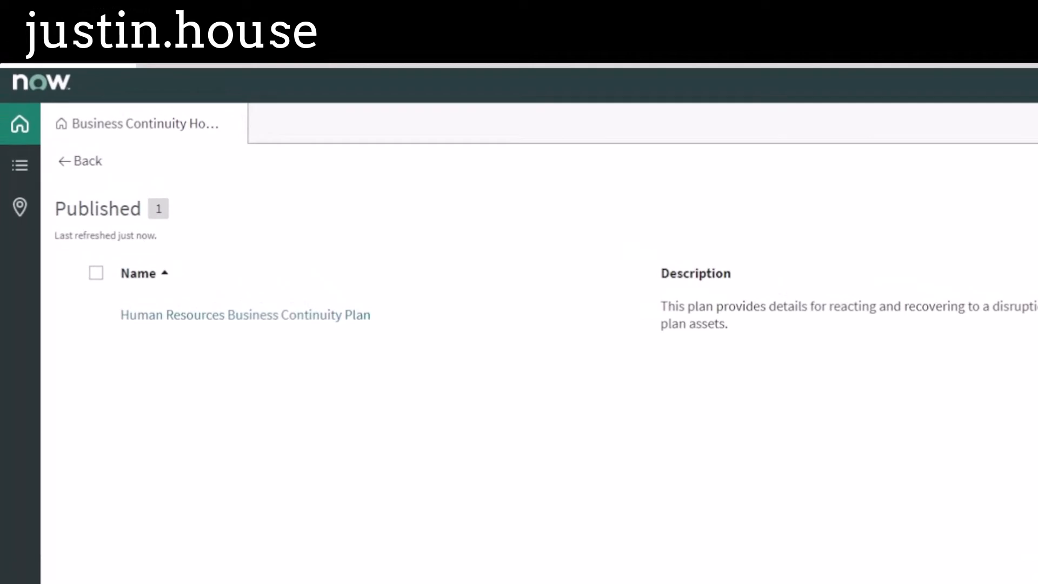
Go back to the home dashboard and switch to the Lists area showing 20 draft impact analyses
left_click(79, 161)
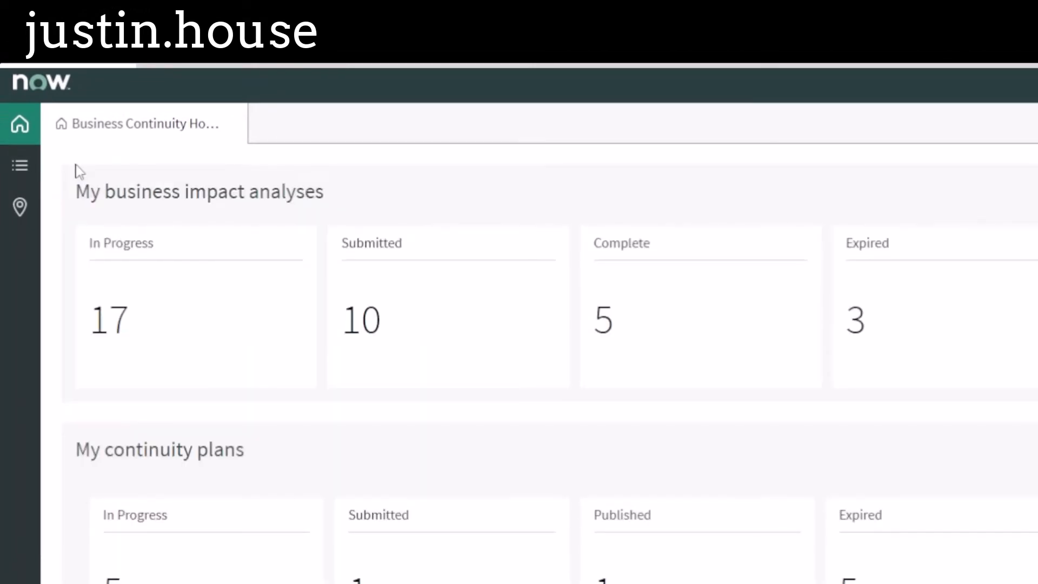
mouse_move(18, 124)
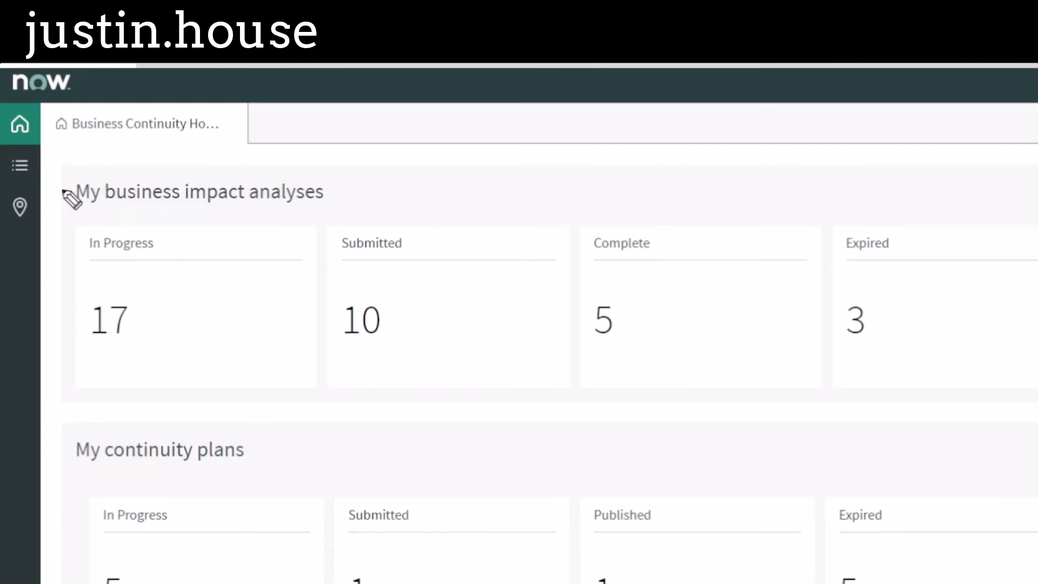
left_click(20, 164)
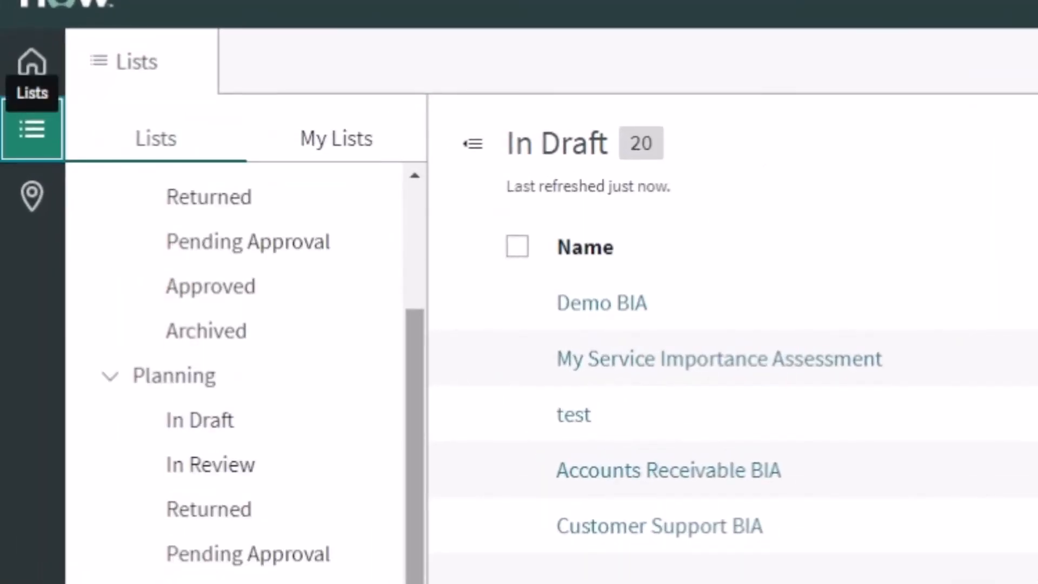
scroll("down", 3)
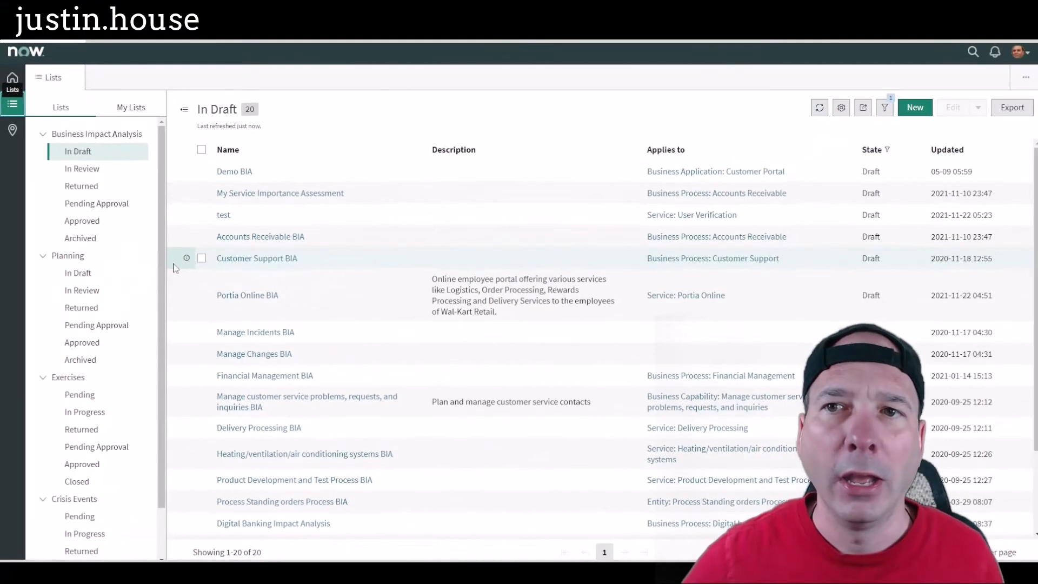
mouse_move(859, 139)
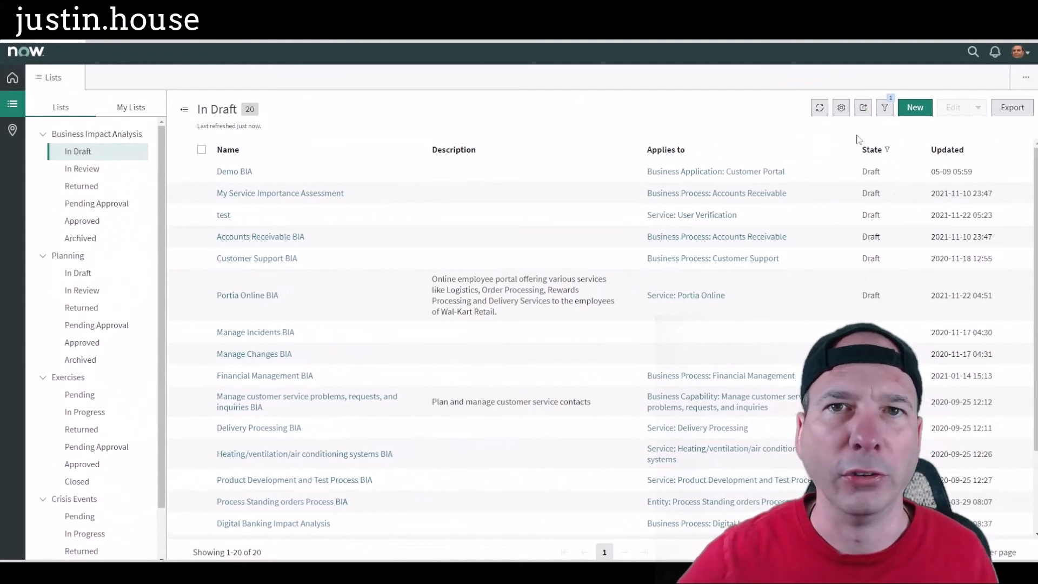